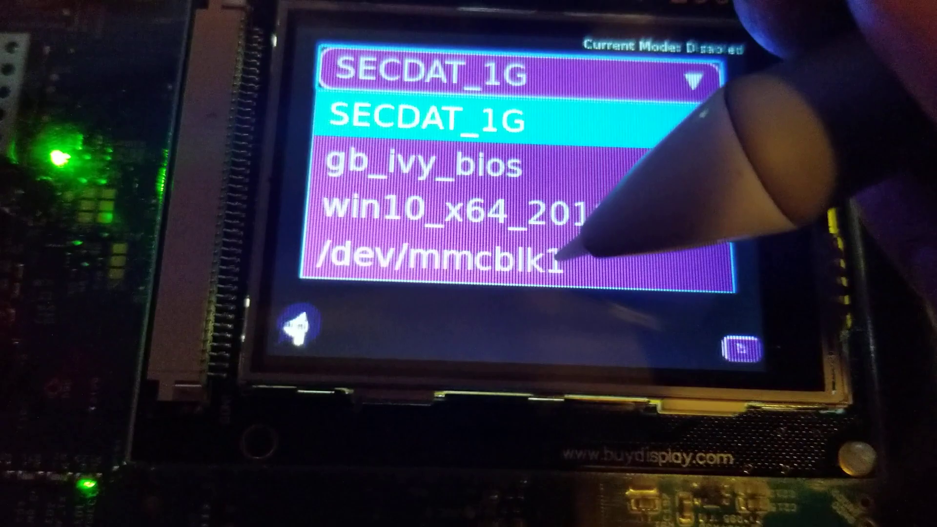
Select /dev/mmcblk1 as the drive and format it to FAT32
{"action": "left_click", "coordinate": [425, 117]}
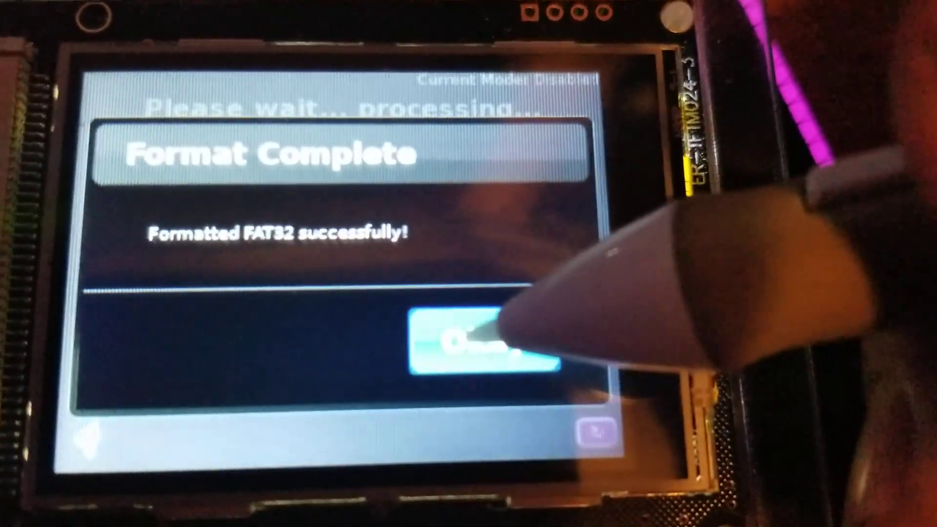
Acknowledge the Format Complete message with Okay to reach the services home screen
{"action": "left_click", "coordinate": [473, 344]}
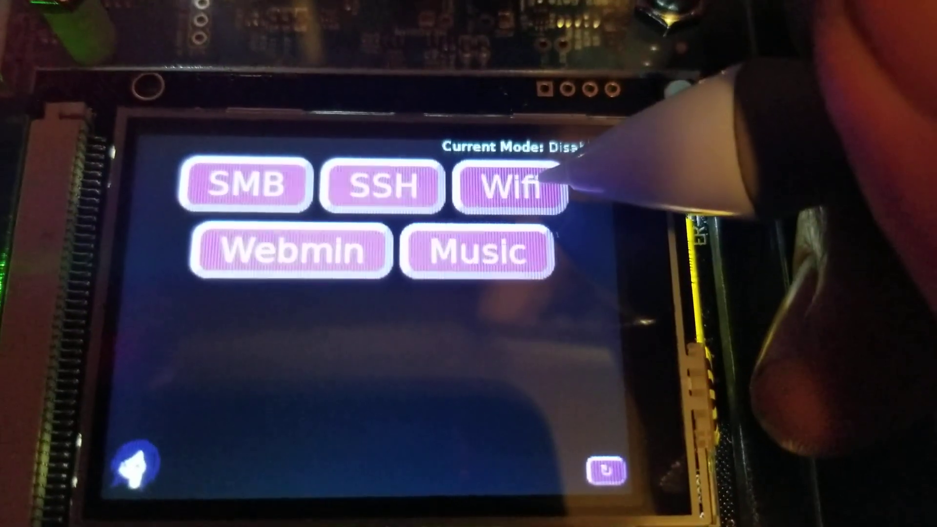
{"action": "left_click", "coordinate": [512, 189]}
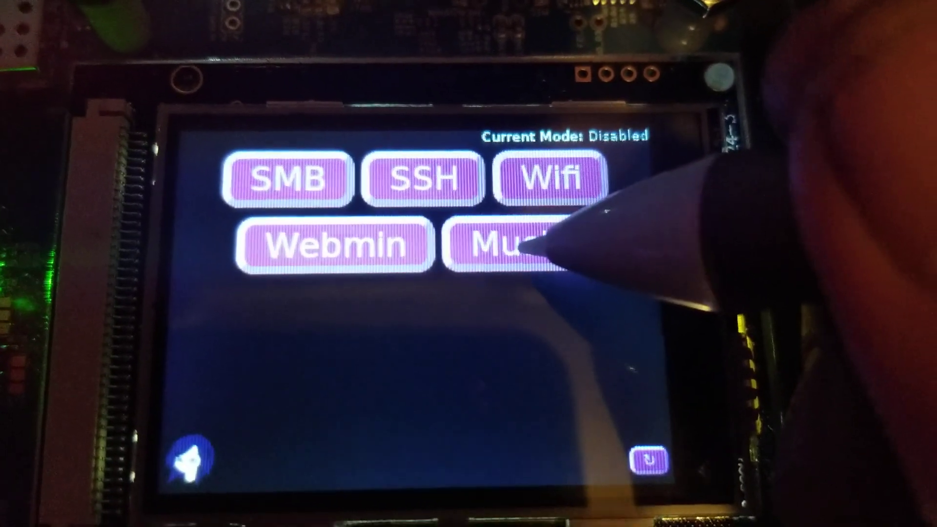
Launch Music, view the Control tab's playback controls, then request closing the music service
{"action": "left_click", "coordinate": [508, 246]}
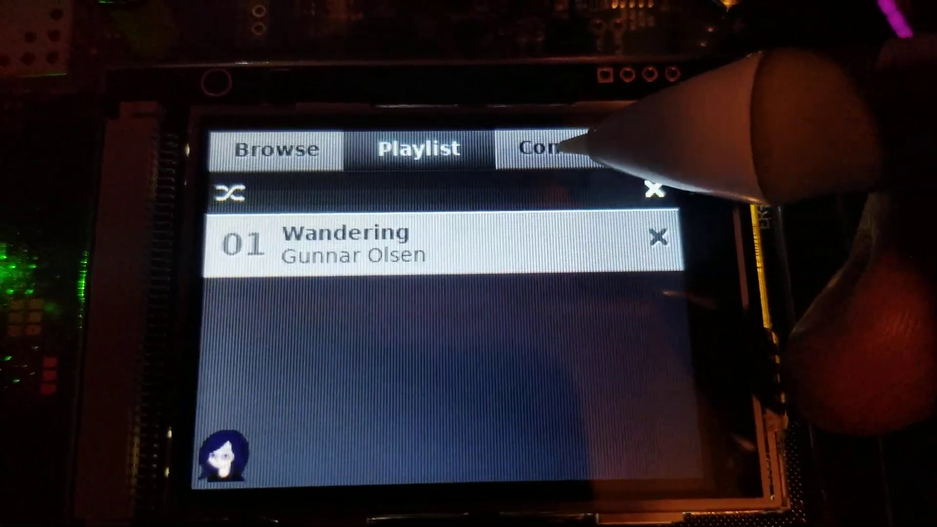
{"action": "left_click", "coordinate": [538, 149]}
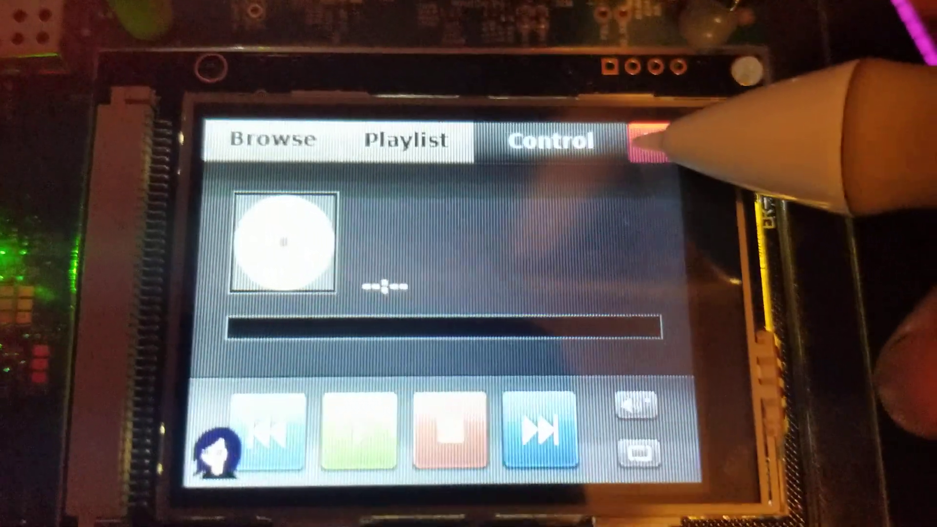
{"action": "left_click", "coordinate": [645, 137]}
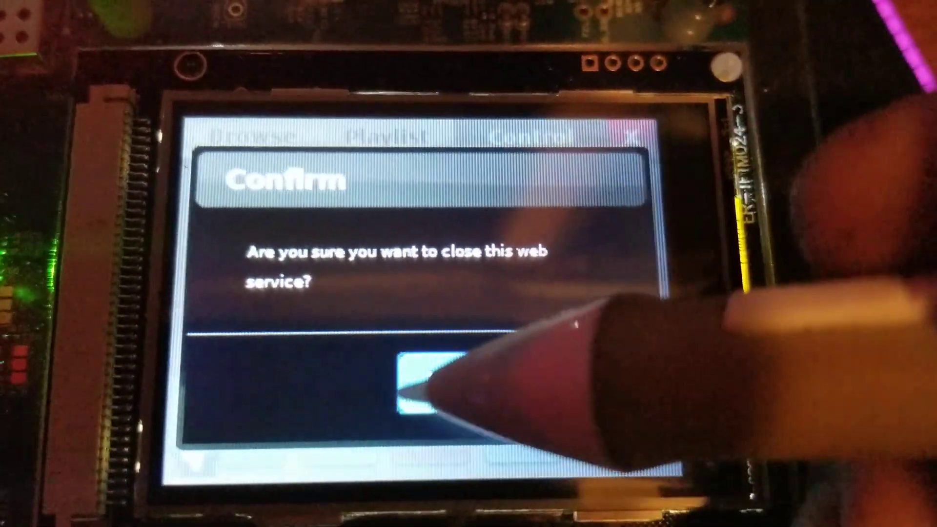
Confirm closing the music service, then decline stopping SSH so it keeps running
{"action": "left_click", "coordinate": [421, 383]}
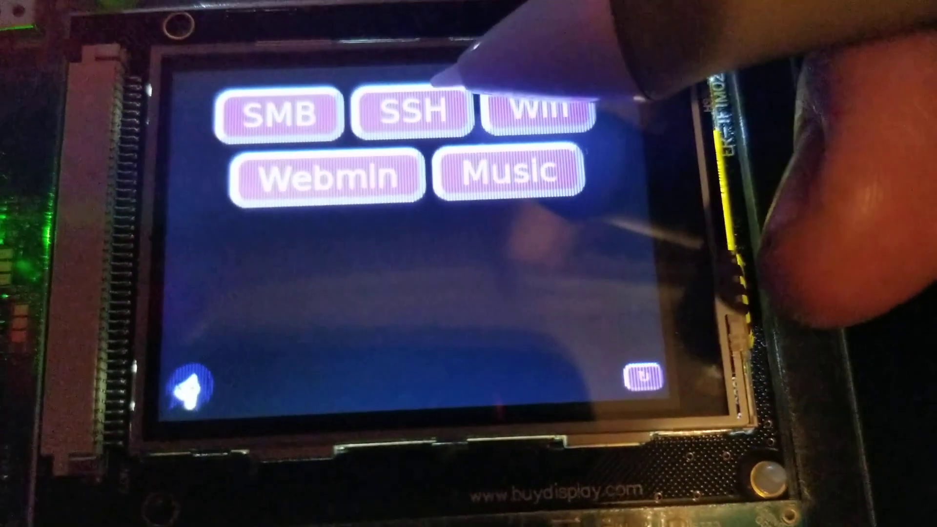
{"action": "left_click", "coordinate": [410, 112]}
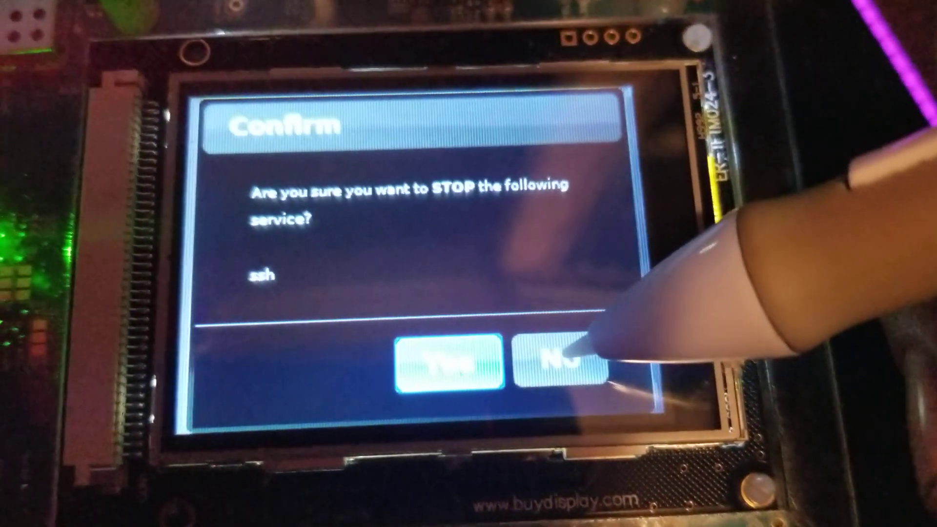
{"action": "left_click", "coordinate": [556, 359]}
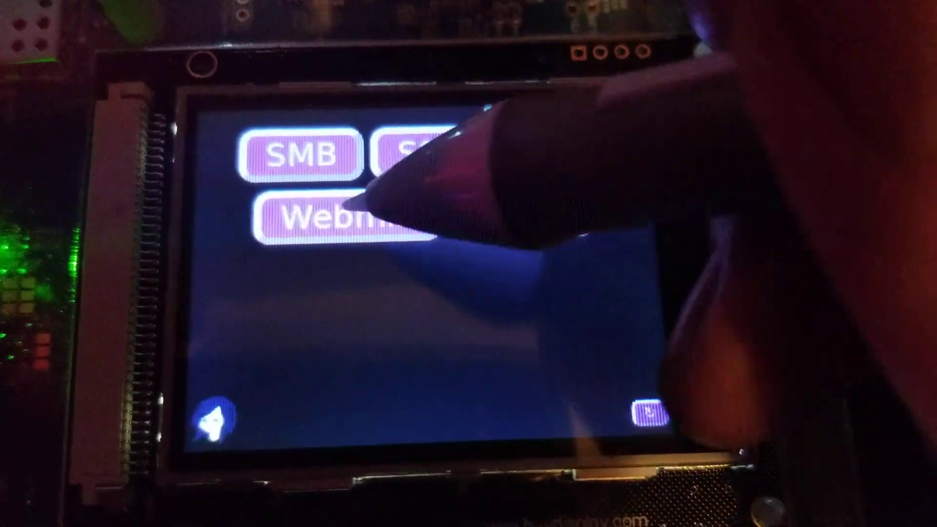